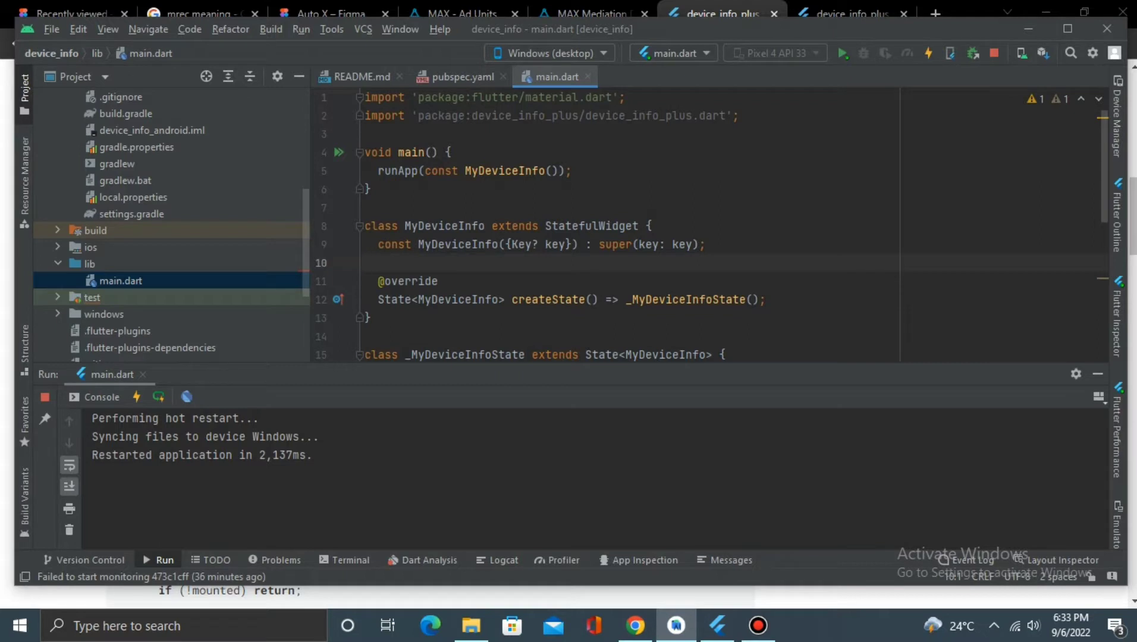
- Open pubspec.yaml and list device_info_plus under dependencies
click(452, 76)
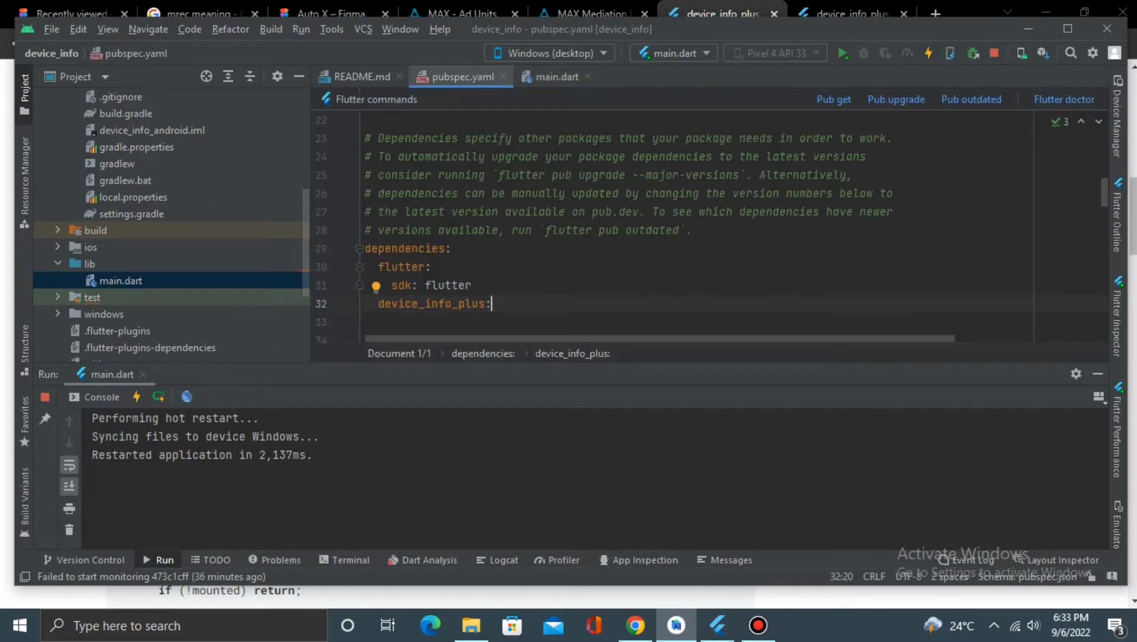
- Switch back to the main.dart editor tab
click(557, 76)
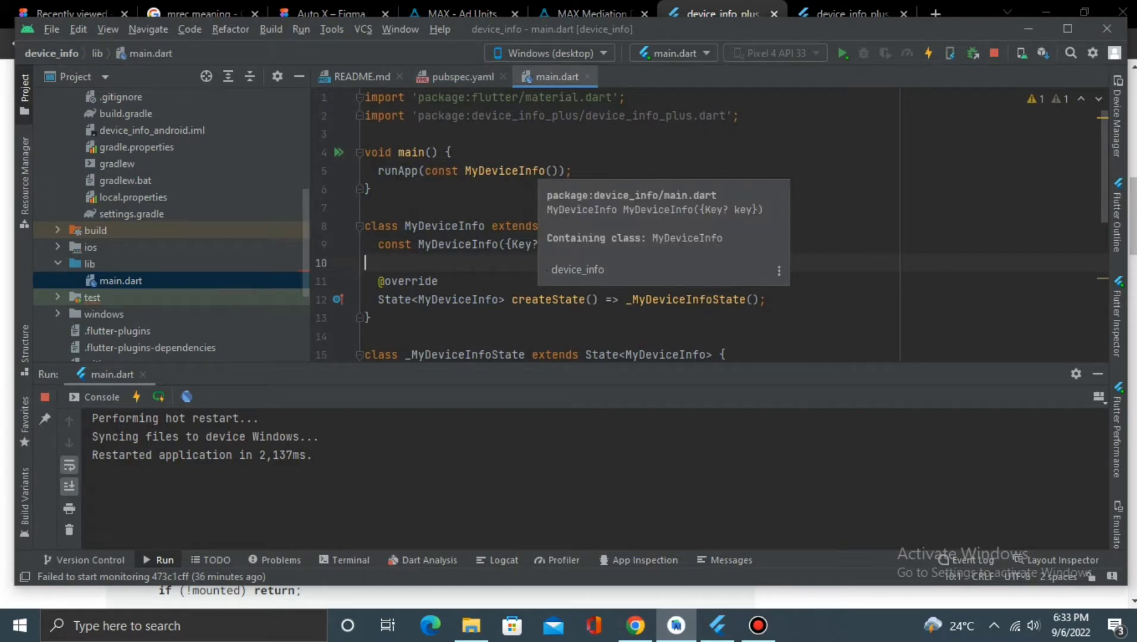
- Declare DeviceInfoPlugin deviceInfoPlugin = DeviceInfoPlugin() in _MyDeviceInfoState via autocomplete
text(DeviceInfoPlugin deviceInfoPlugin = DeviceInfoPlugin();)
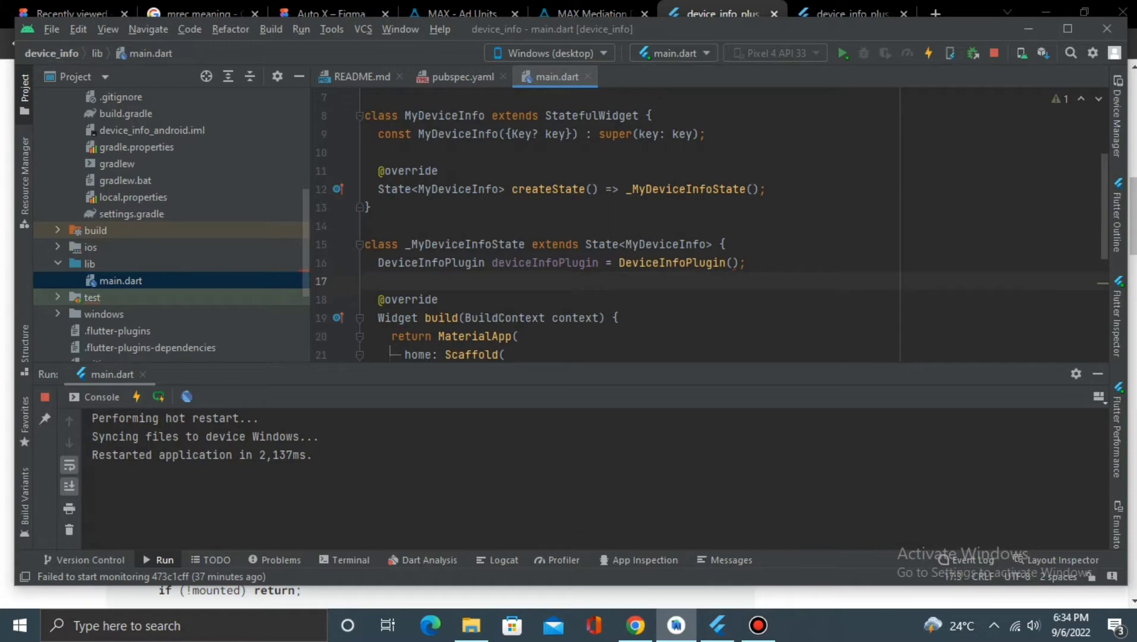
text(Future anyDeviceInfo() async {)
text(if(Platform.isAndroid){)
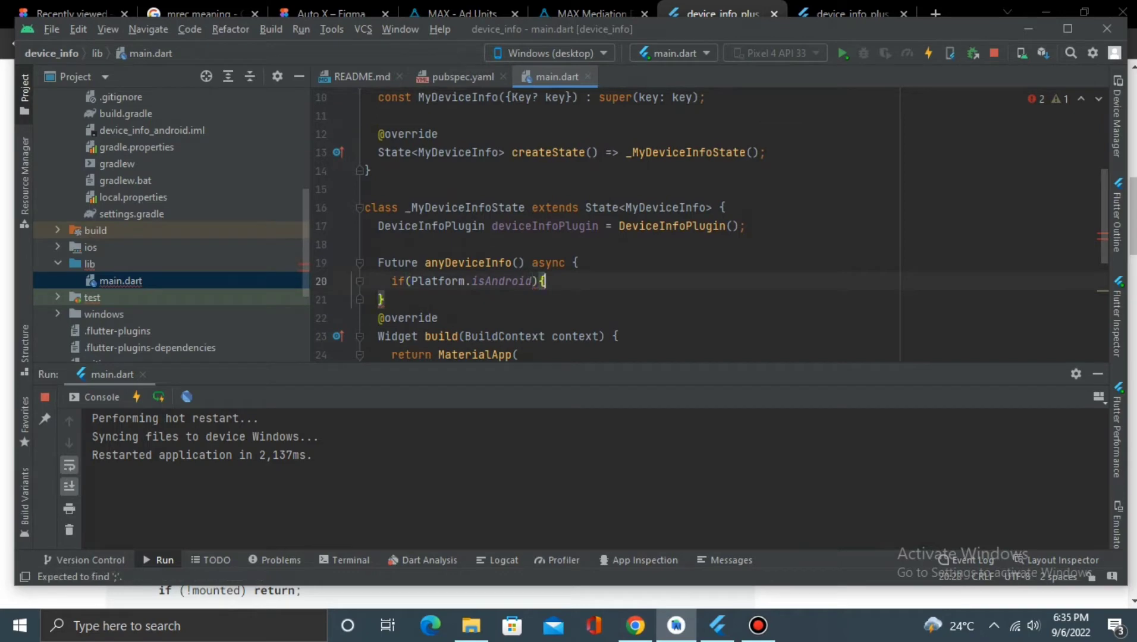
- Await androidDeviceInfo in the Android branch and start the iosDeviceInfo await line
text(AndroidDeviceInfo androidDeviceInfo = await AndroidDeviceInfo)
text(}else if(Platform.isIOS) {)
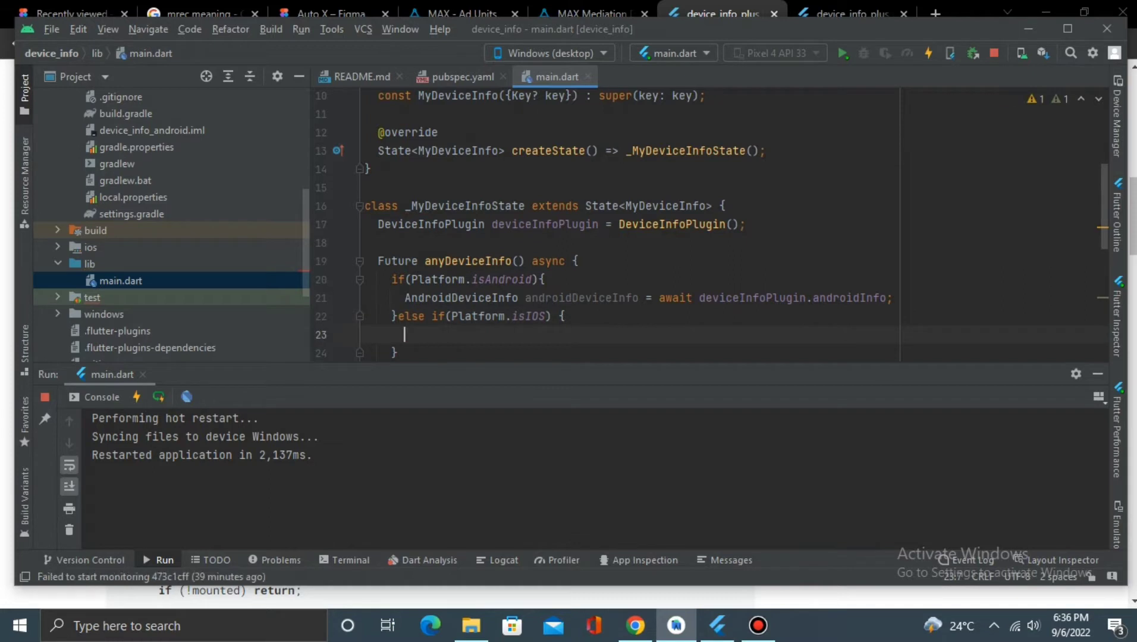
text(IosDeviceInfo iosDeviceInfo = await deviceInfoPlugin.iosInfo;)
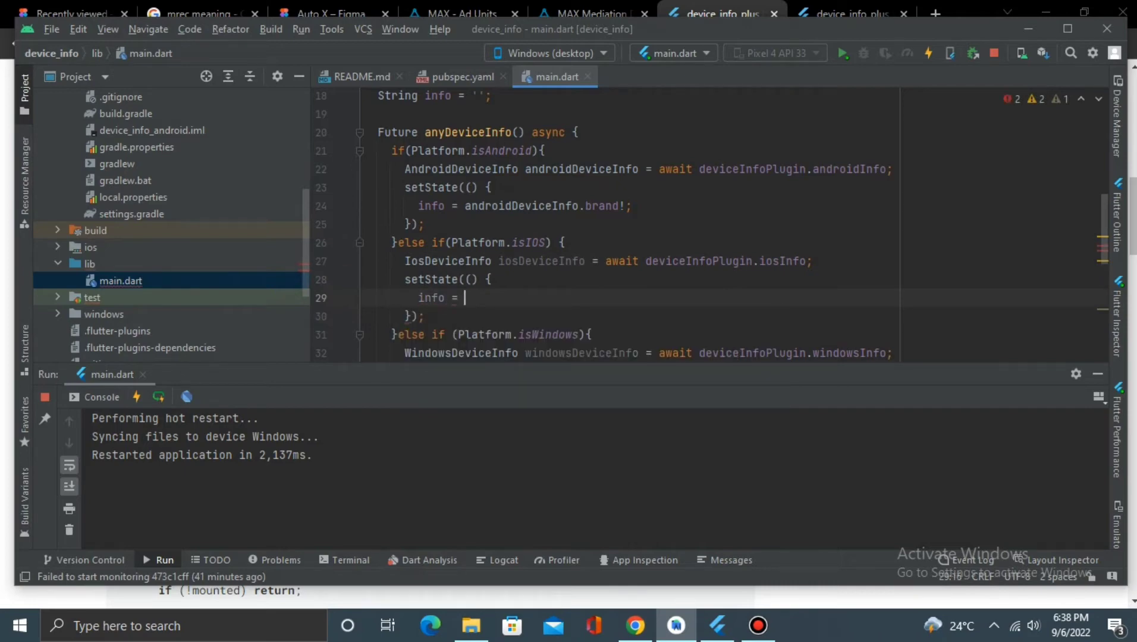
- Scroll through main.dart while adding info setState blocks and a Windows branch
scroll(down, 3)
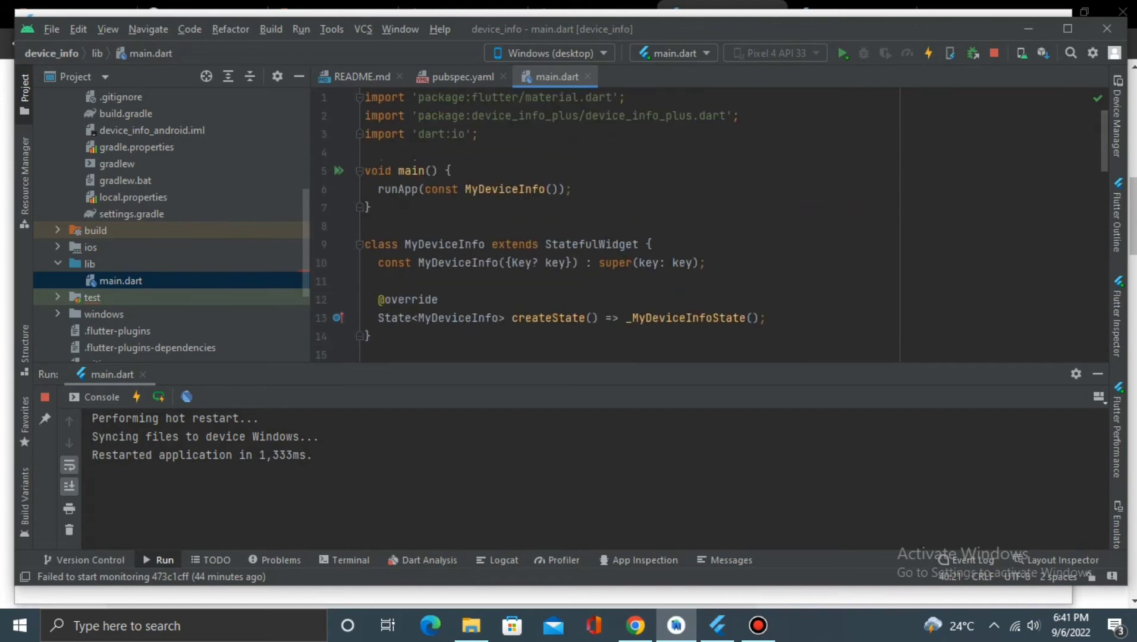
- Assign showAllInfo from androidDeviceInfo.toMap() and start the iosDeviceInfo.toMap() assignment
scroll(down, 3)
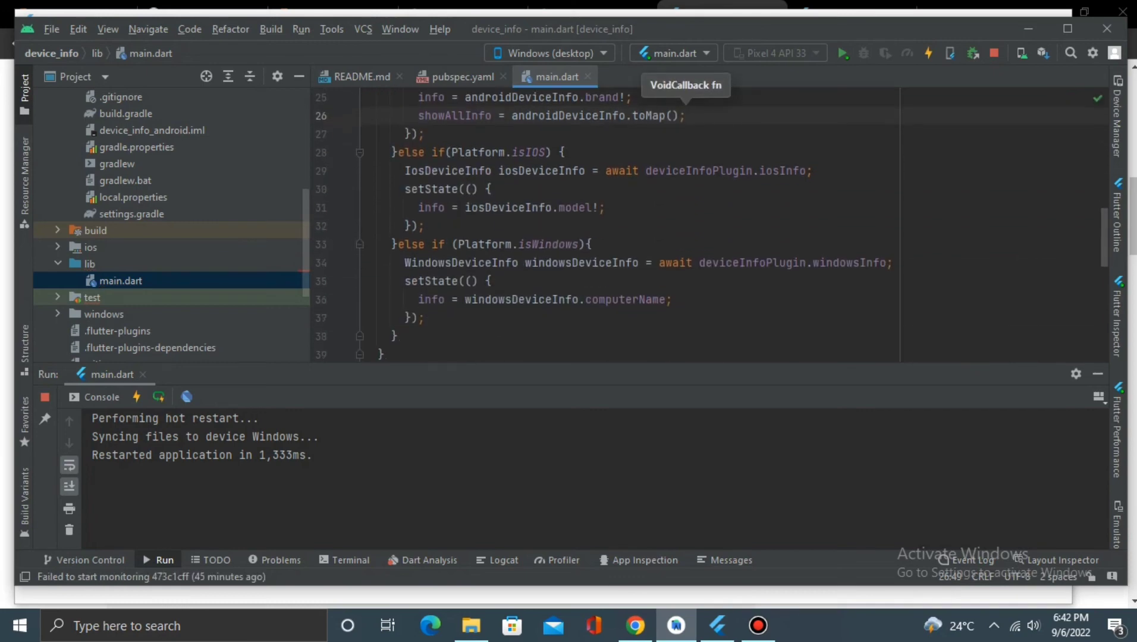
text(showAllInfo = iosDeviceInfo.to)
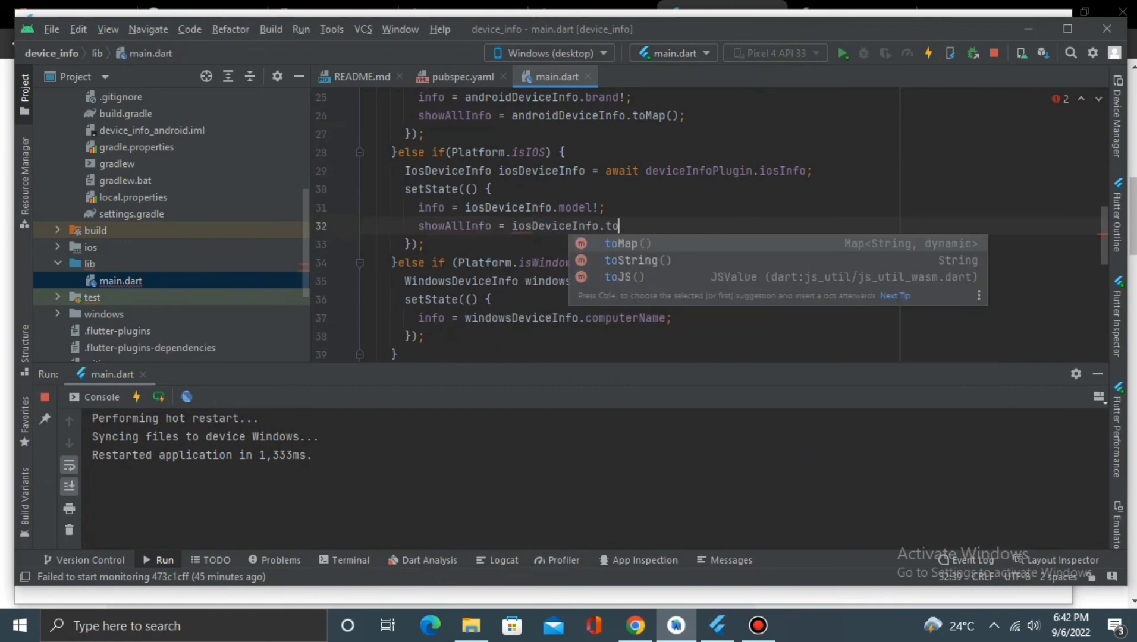